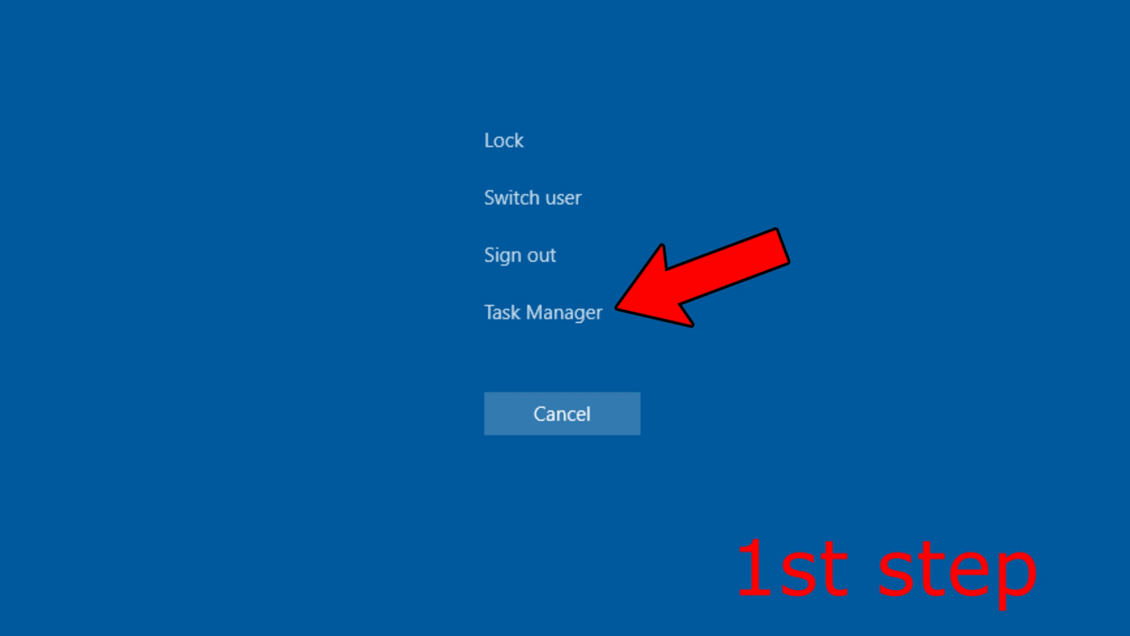
# From Task Manager, run regedit as a new task with administrative privileges.
pyautogui.click(542, 312)
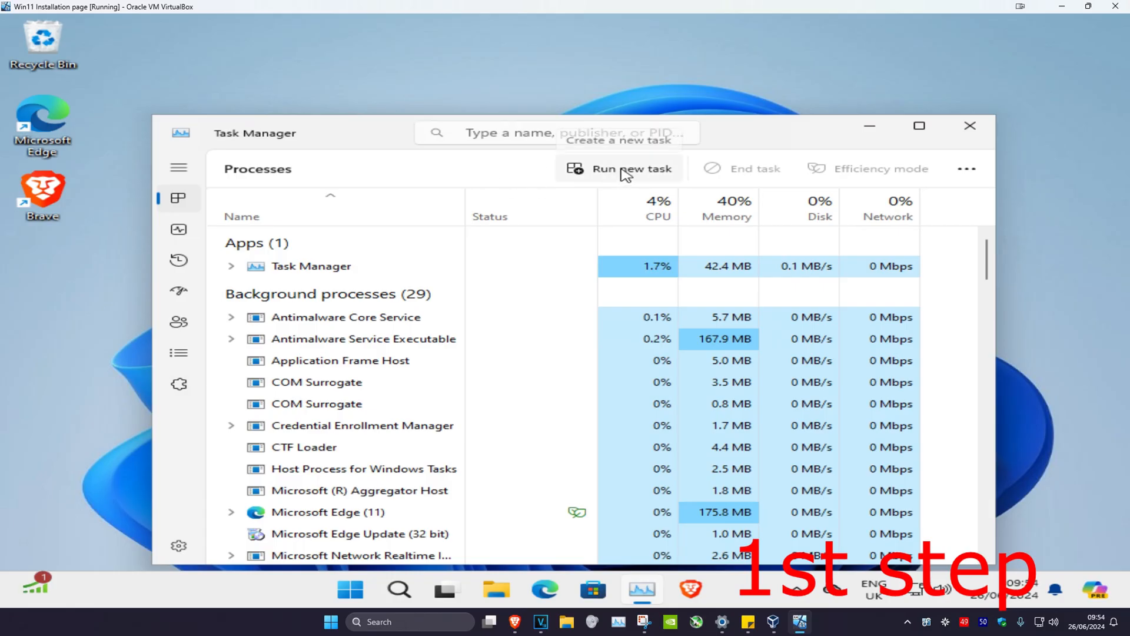
pyautogui.write('regedit')
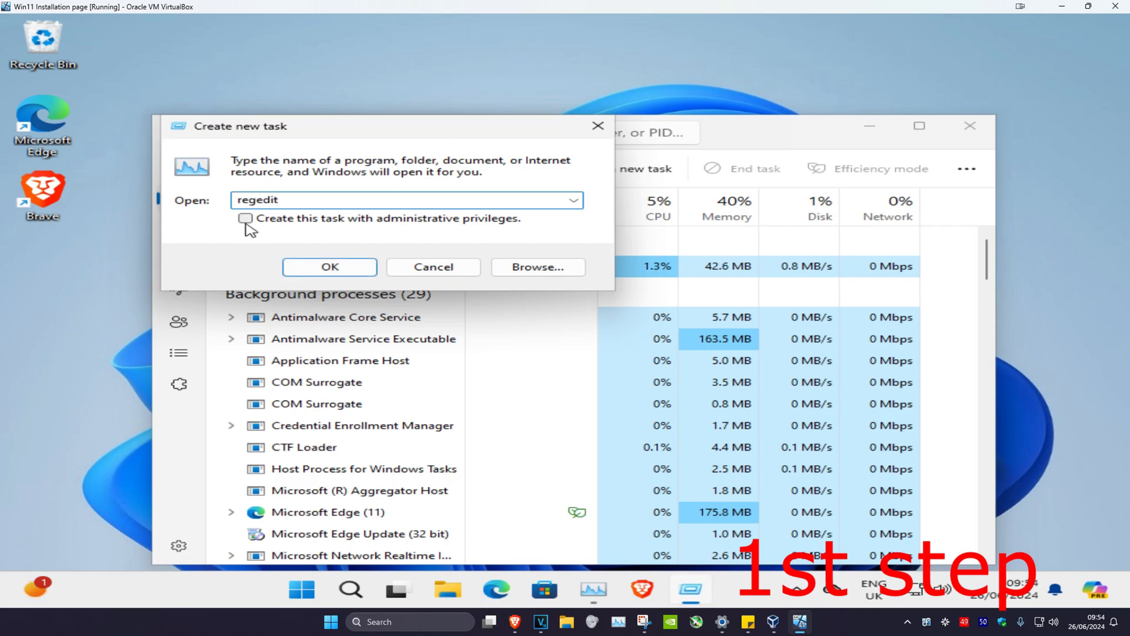
pyautogui.click(246, 219)
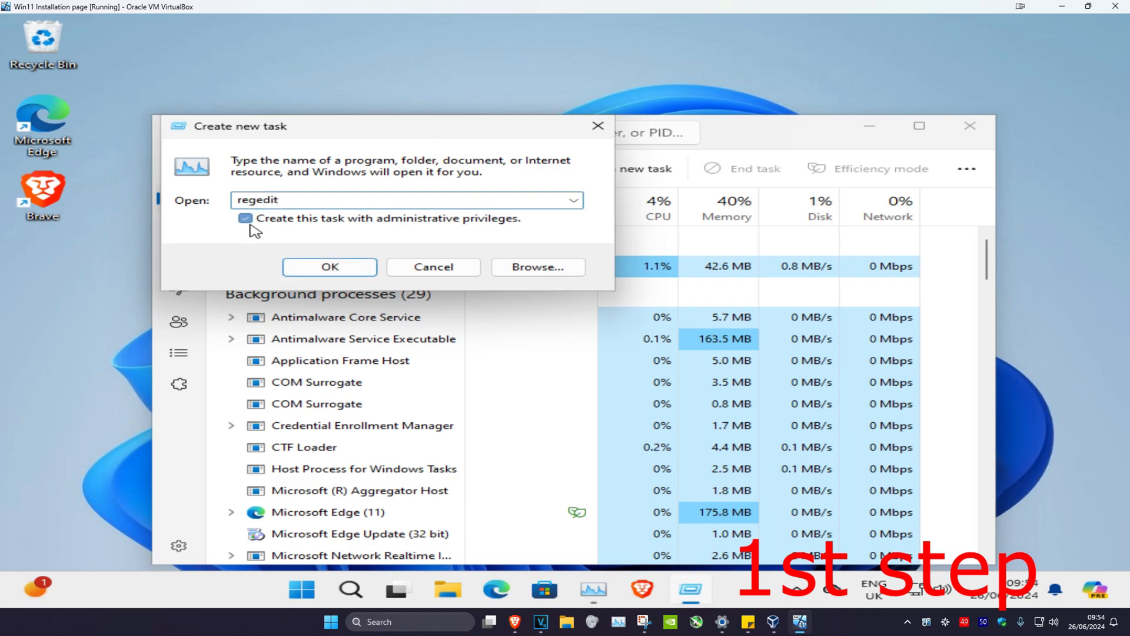
pyautogui.click(328, 266)
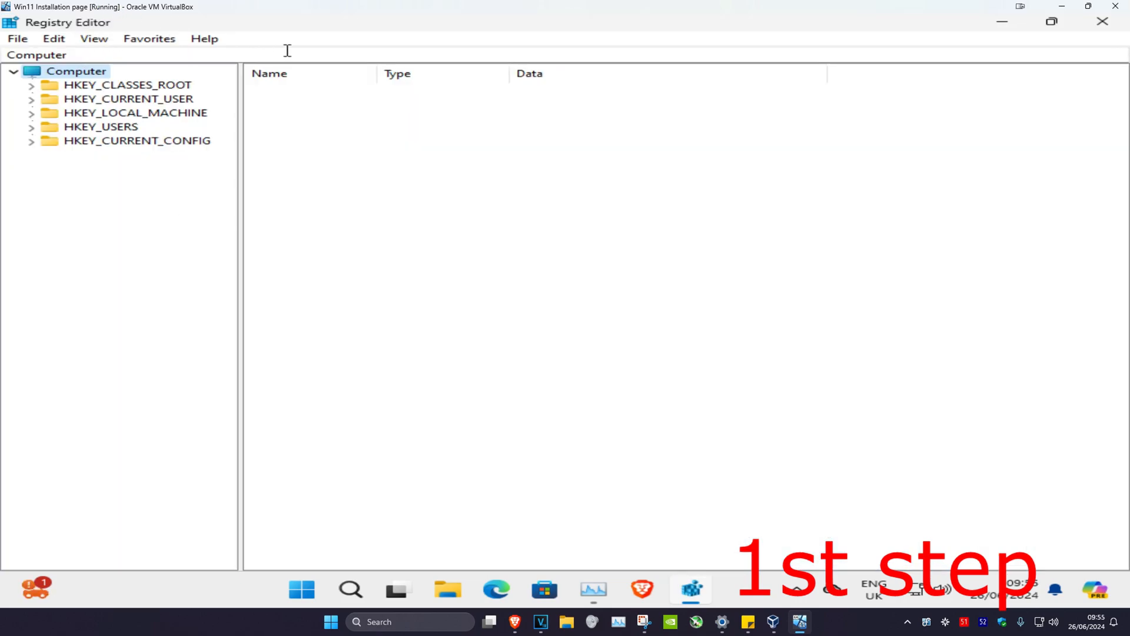
# Expand HKEY_LOCAL_MACHINE down to SOFTWARE\Microsoft\Windows NT\CurrentVersion in the registry tree.
pyautogui.click(135, 113)
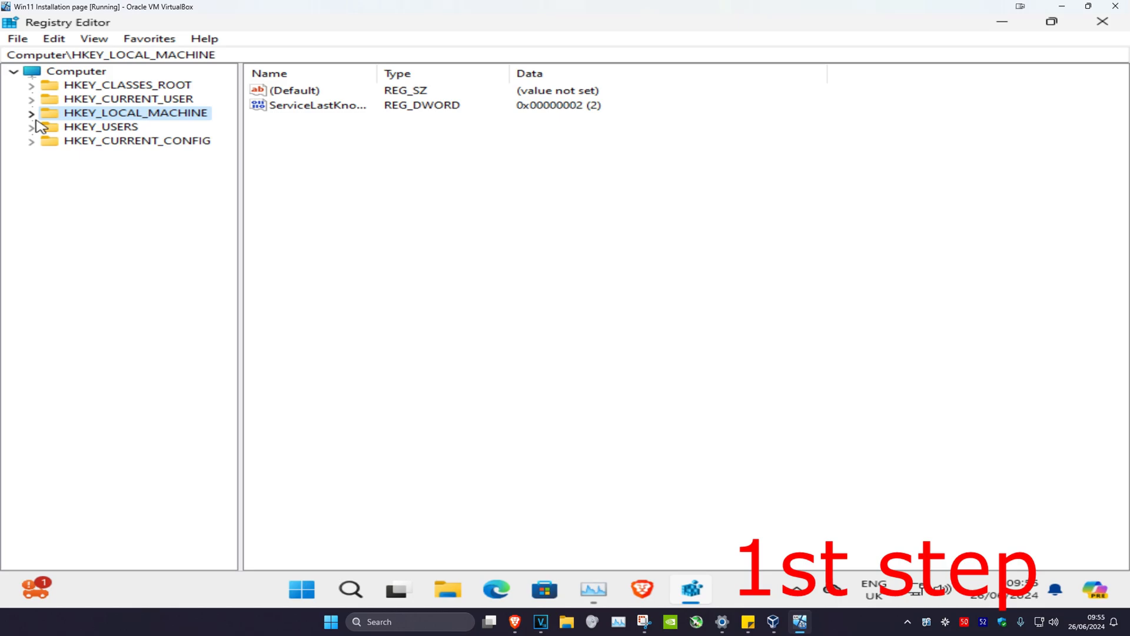
pyautogui.click(32, 113)
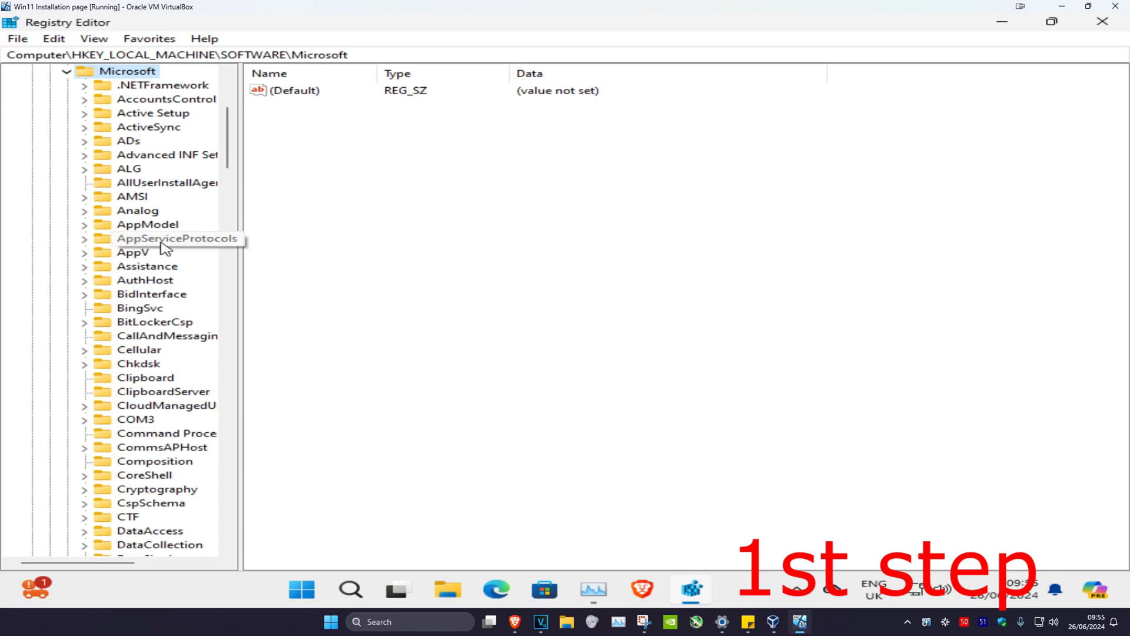
pyautogui.scroll(-3)
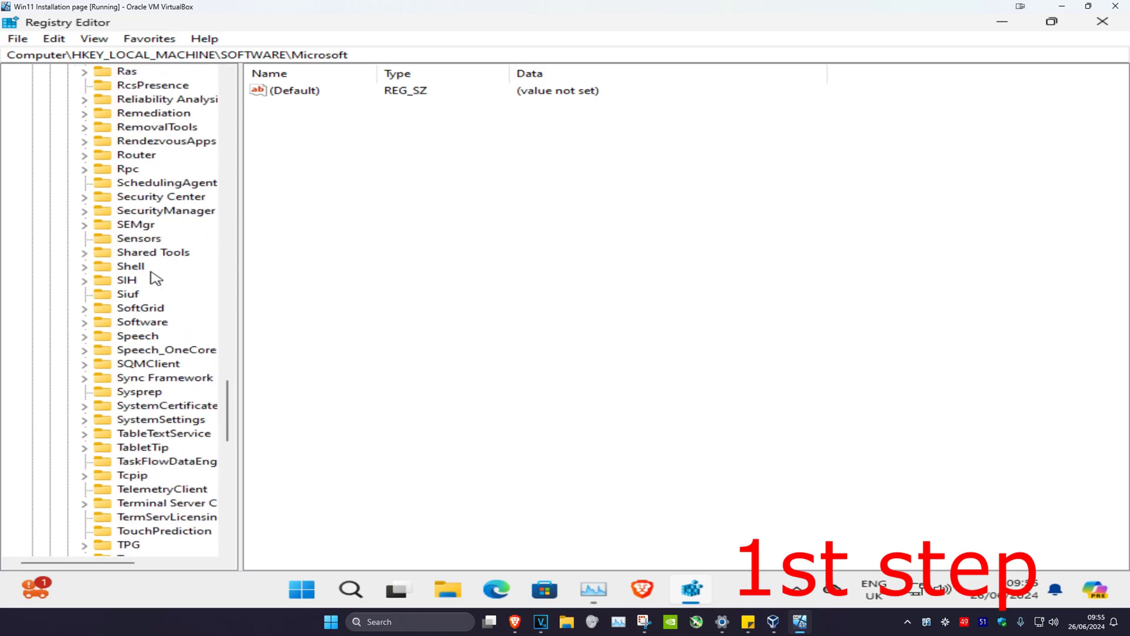
pyautogui.scroll(-3)
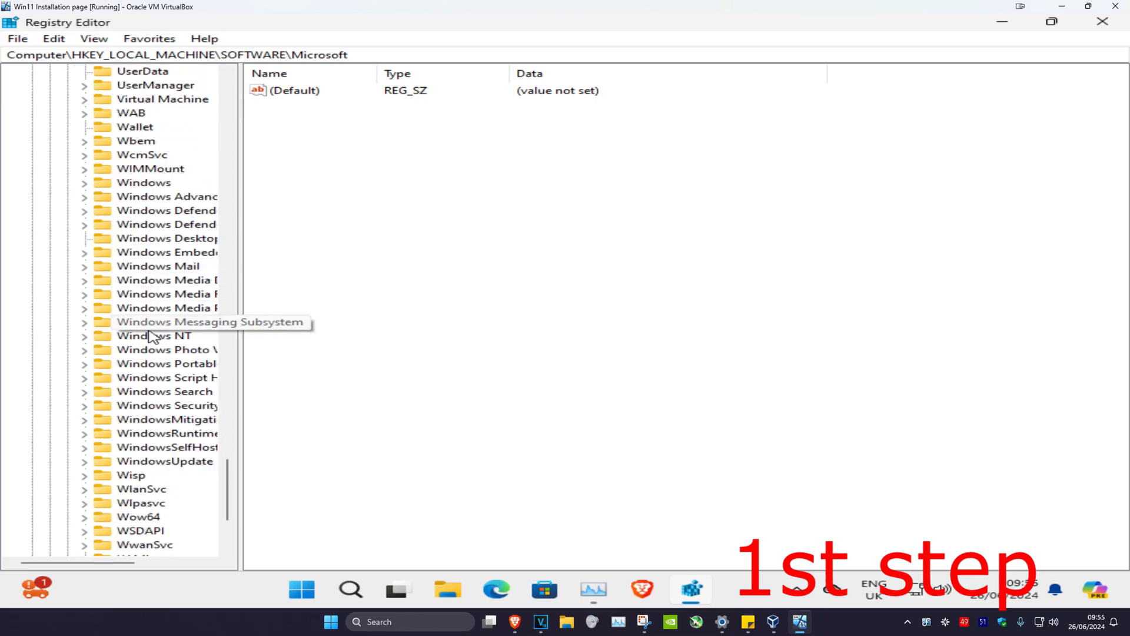
pyautogui.click(153, 335)
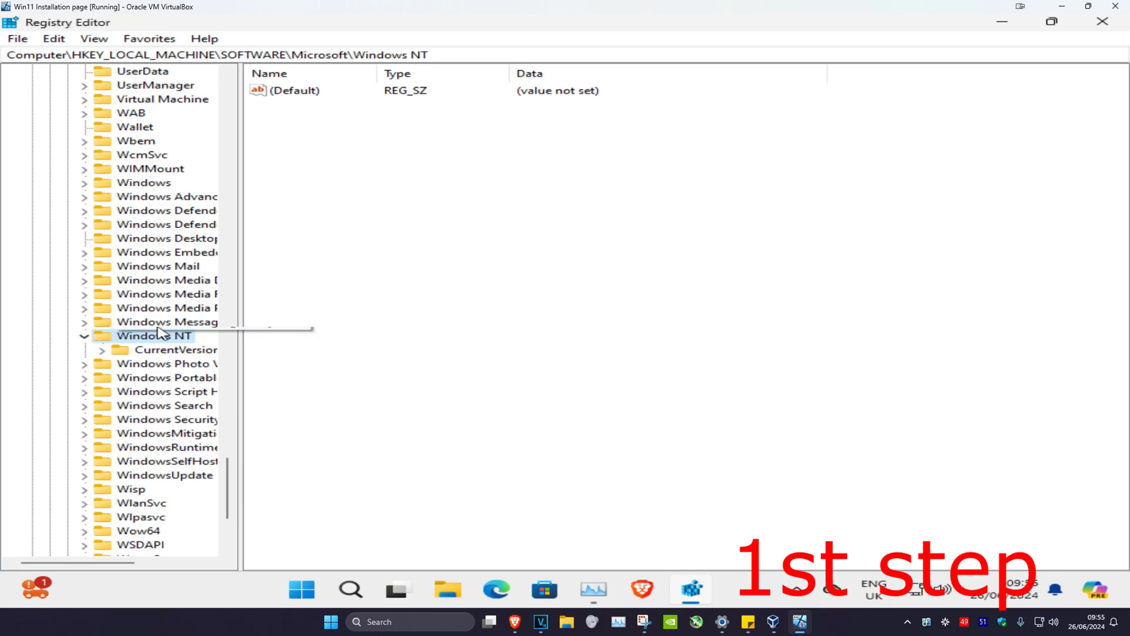
pyautogui.scroll(-3)
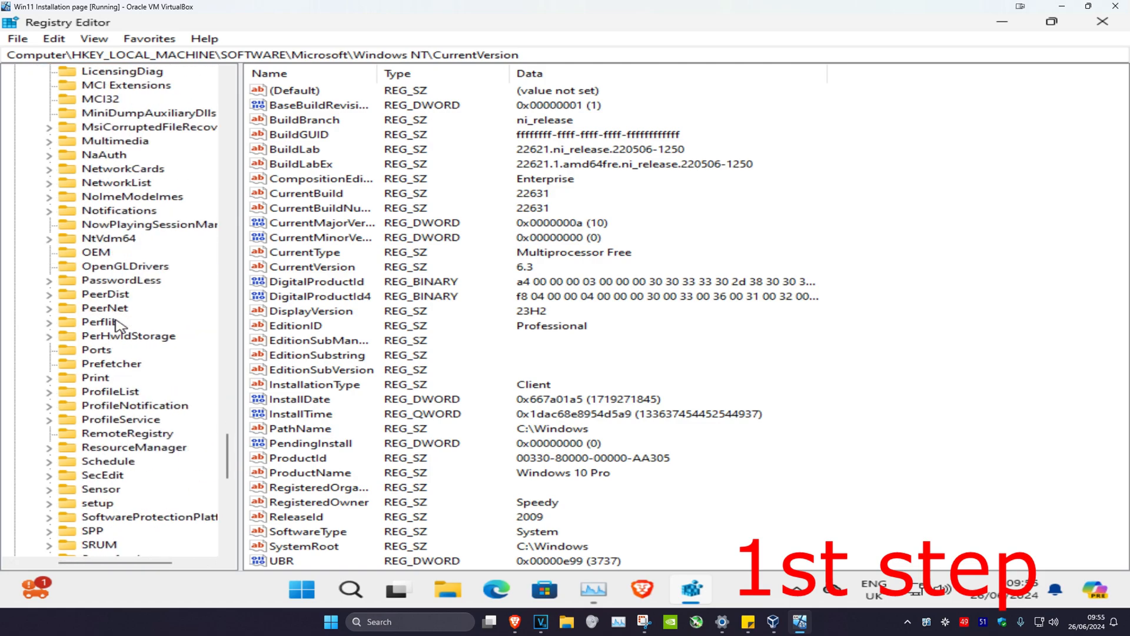
pyautogui.scroll(-3)
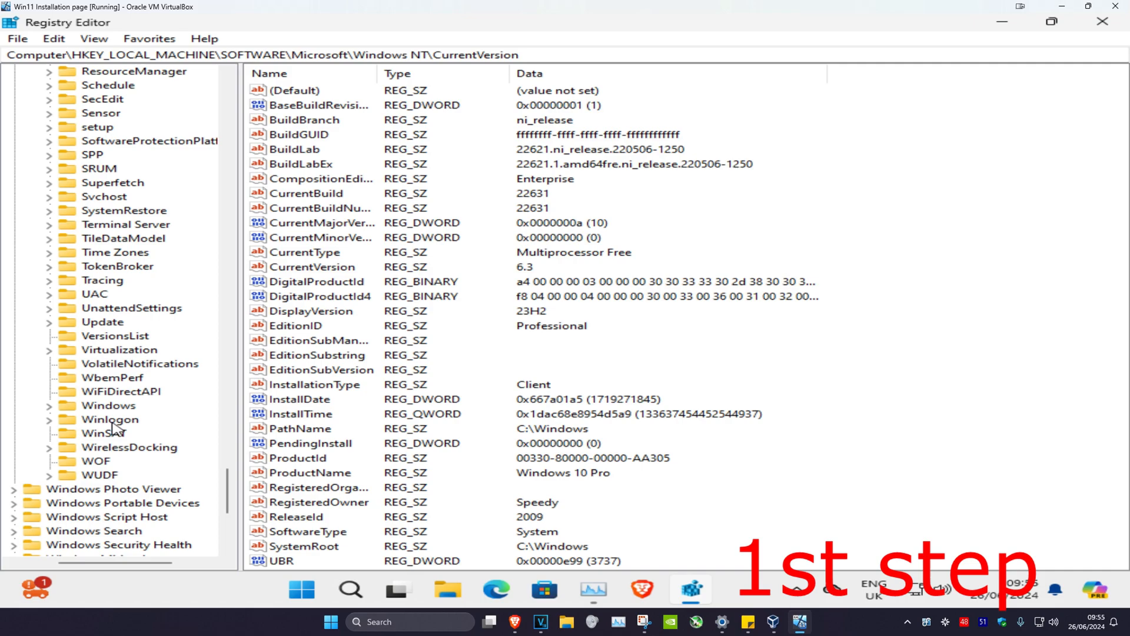
# Open the Winlogon Shell value, confirm its data is explorer.exe, and close it.
pyautogui.click(109, 418)
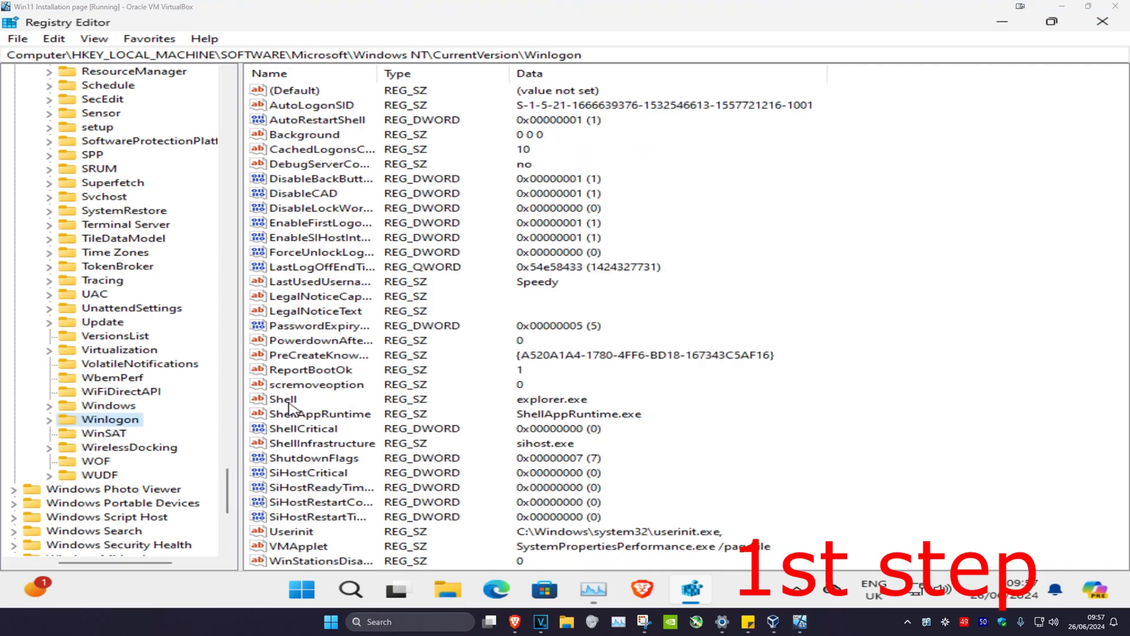
pyautogui.doubleClick(282, 399)
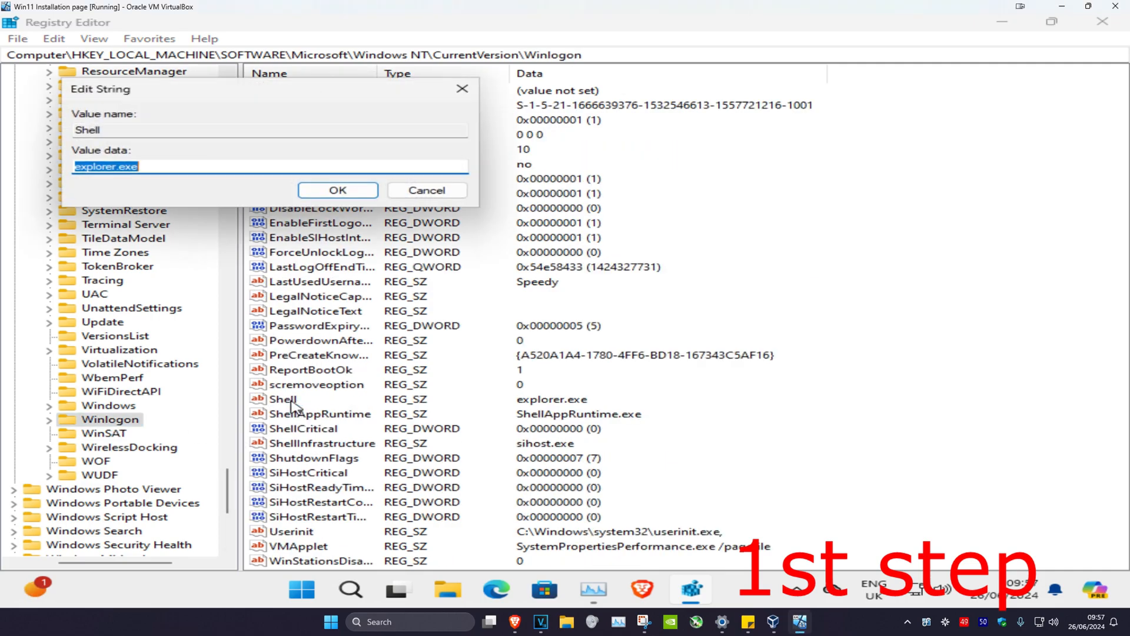
pyautogui.click(134, 167)
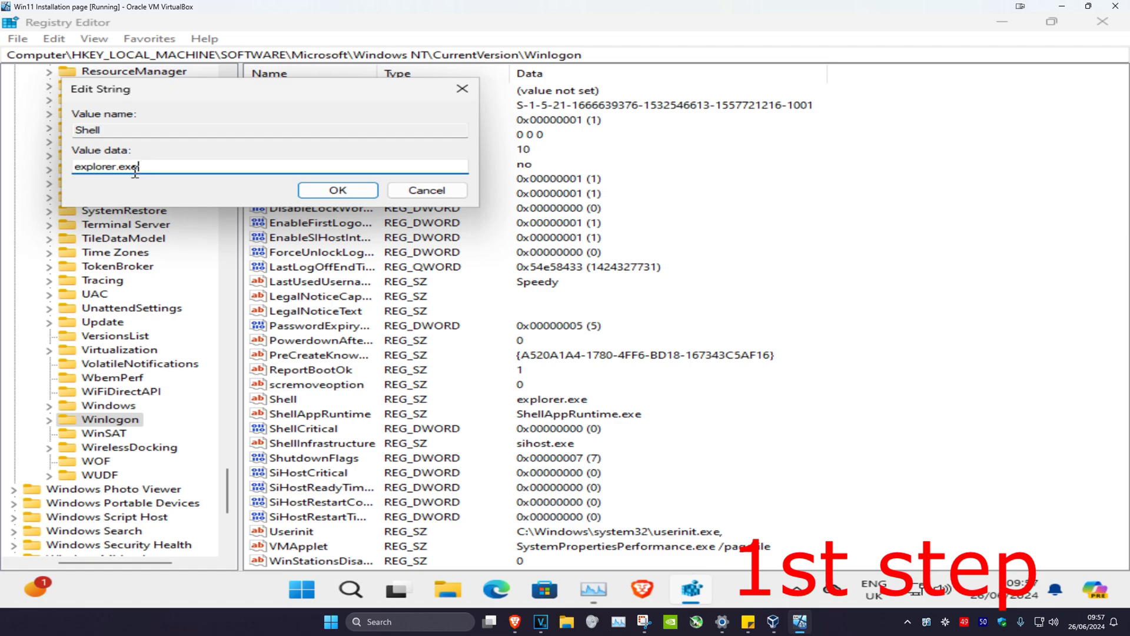
pyautogui.moveTo(268, 192)
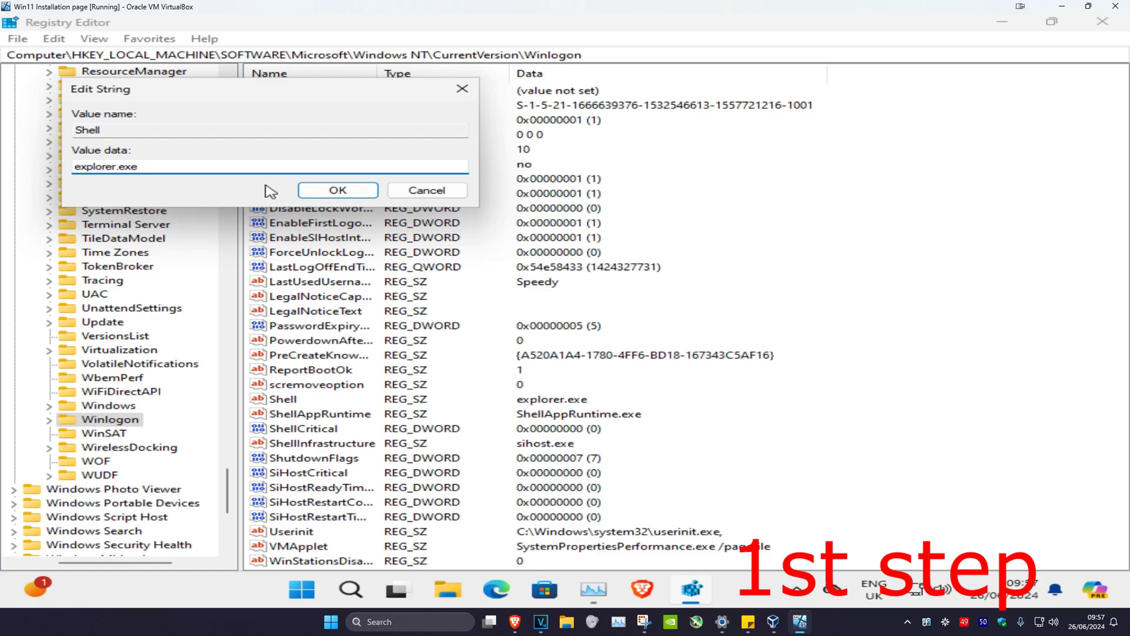
pyautogui.click(337, 190)
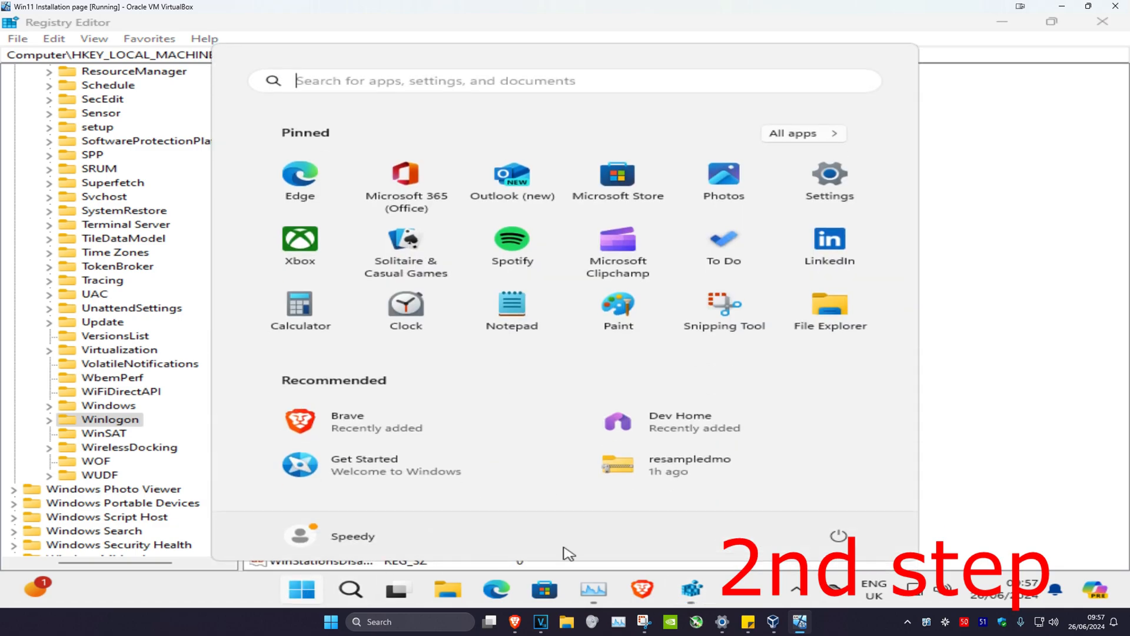
# Shift-restart from the Start menu power options into the recovery screen.
pyautogui.click(838, 536)
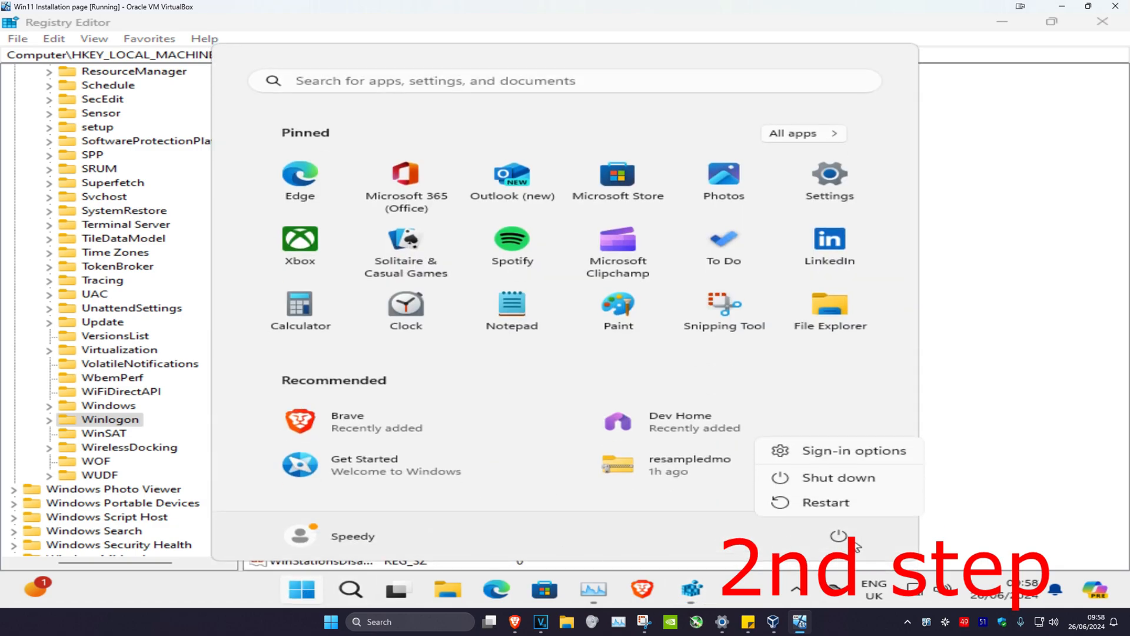
pyautogui.click(824, 502)
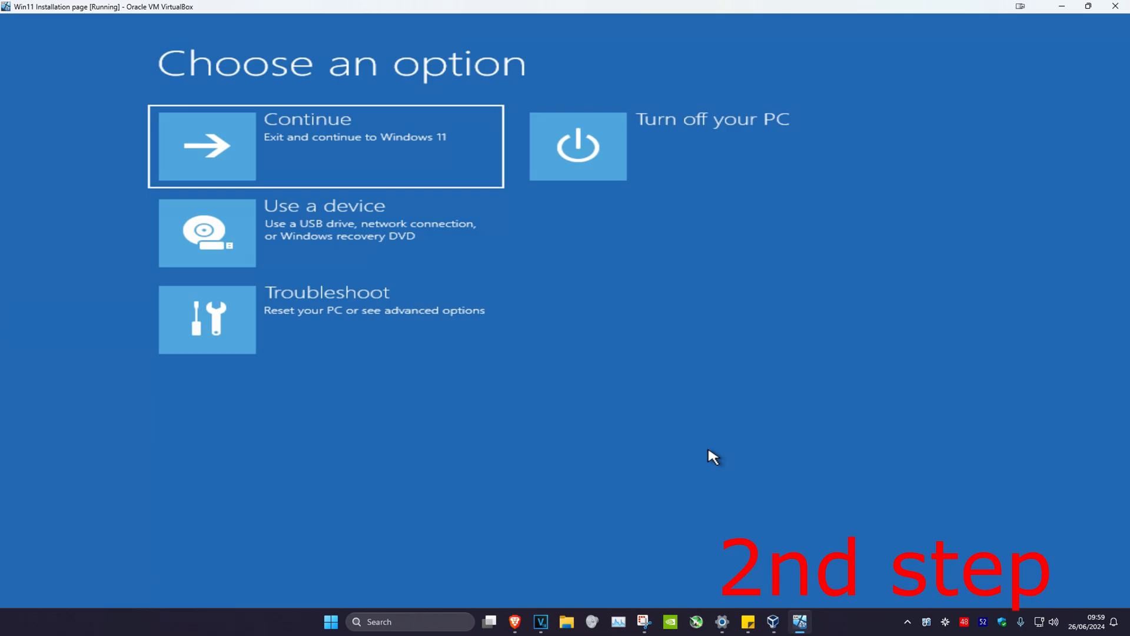
pyautogui.moveTo(371, 314)
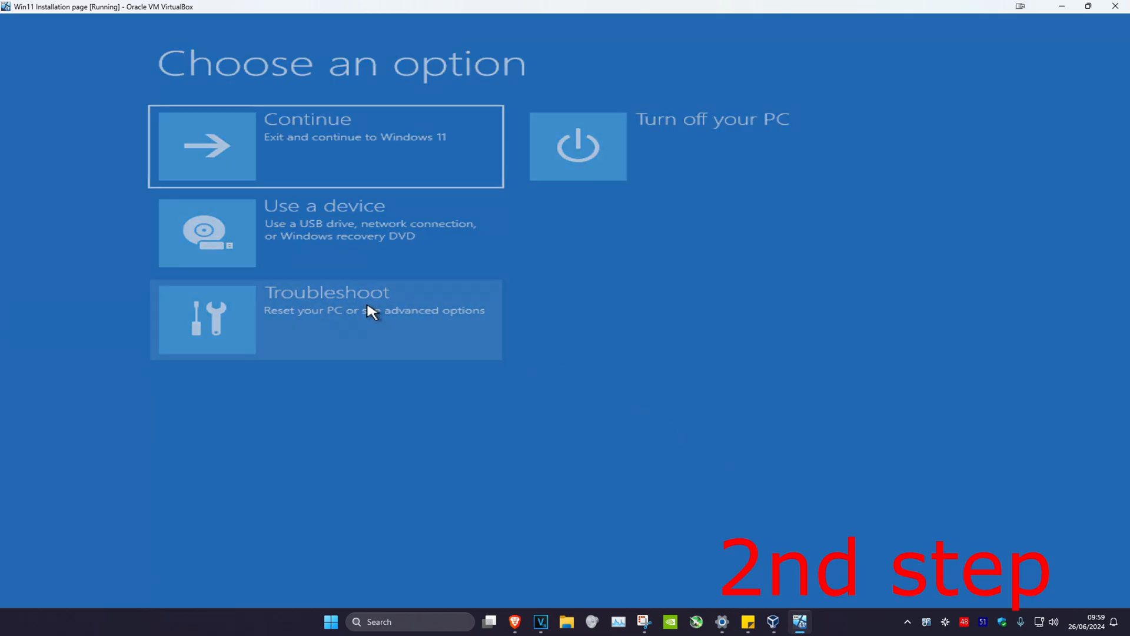
# Restart via Troubleshoot Startup Settings into Safe Mode (option 4) and search for cmd.
pyautogui.click(325, 319)
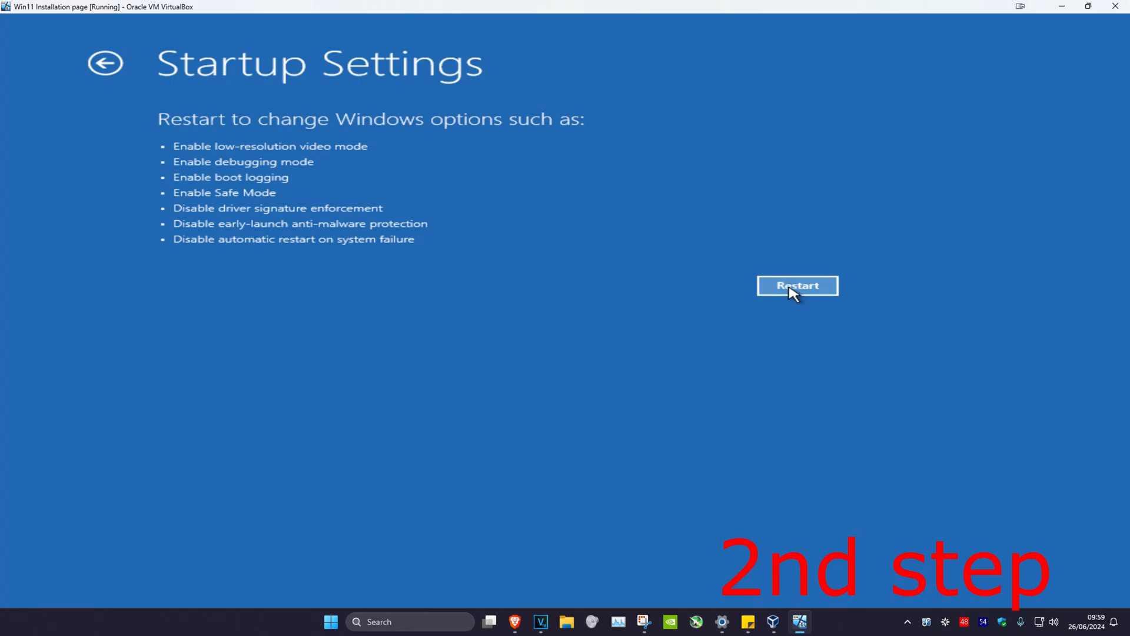
pyautogui.click(797, 285)
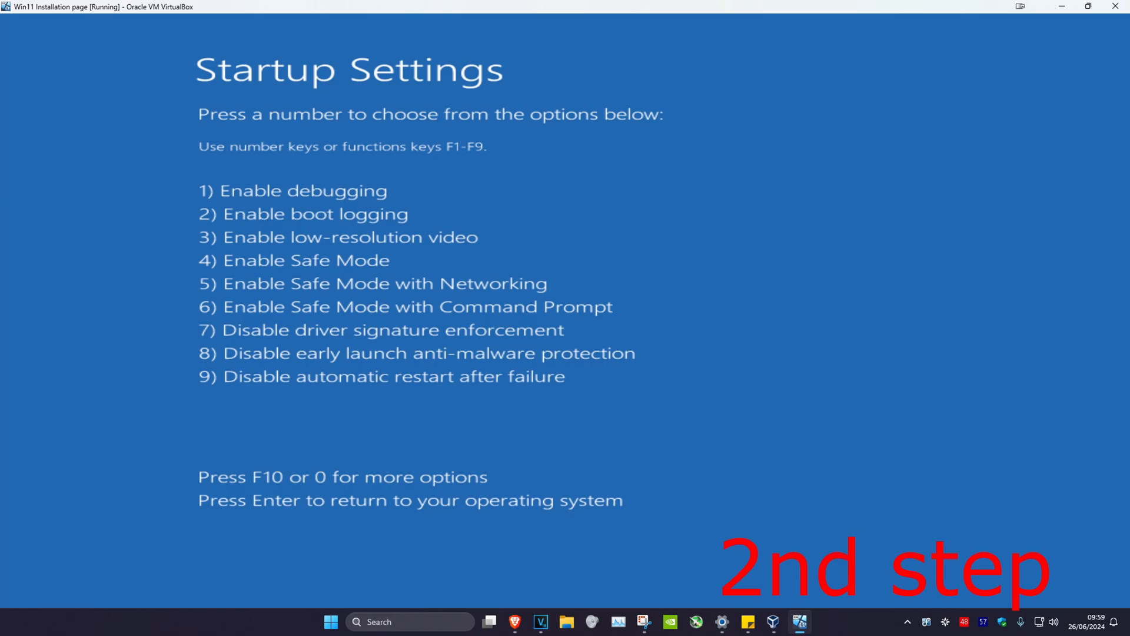
pyautogui.press('4')
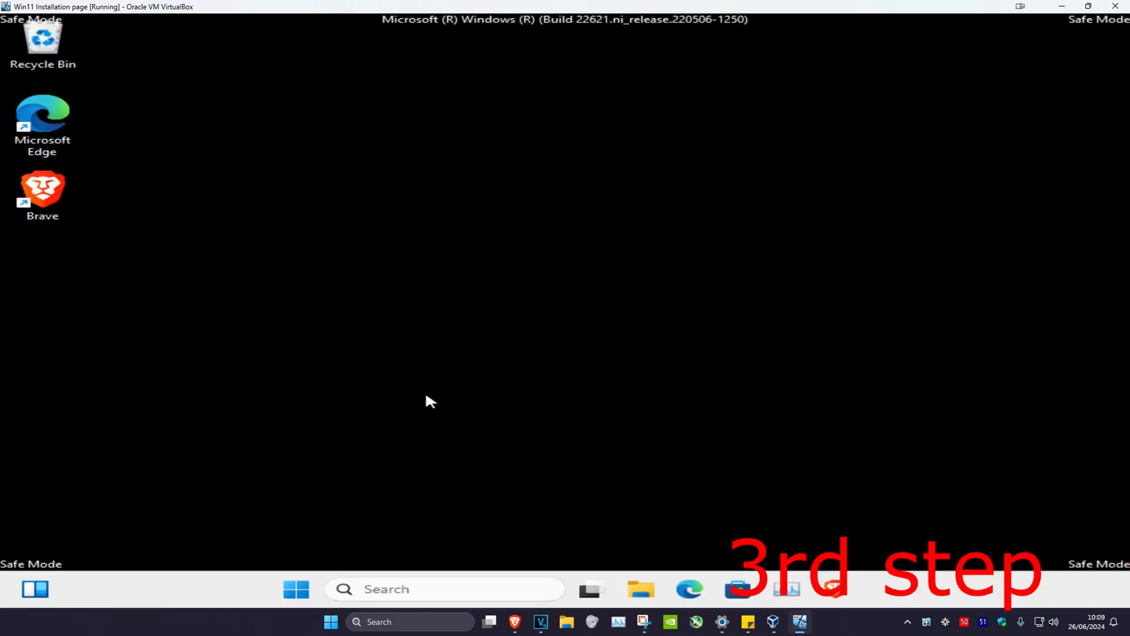
pyautogui.write('cmd')
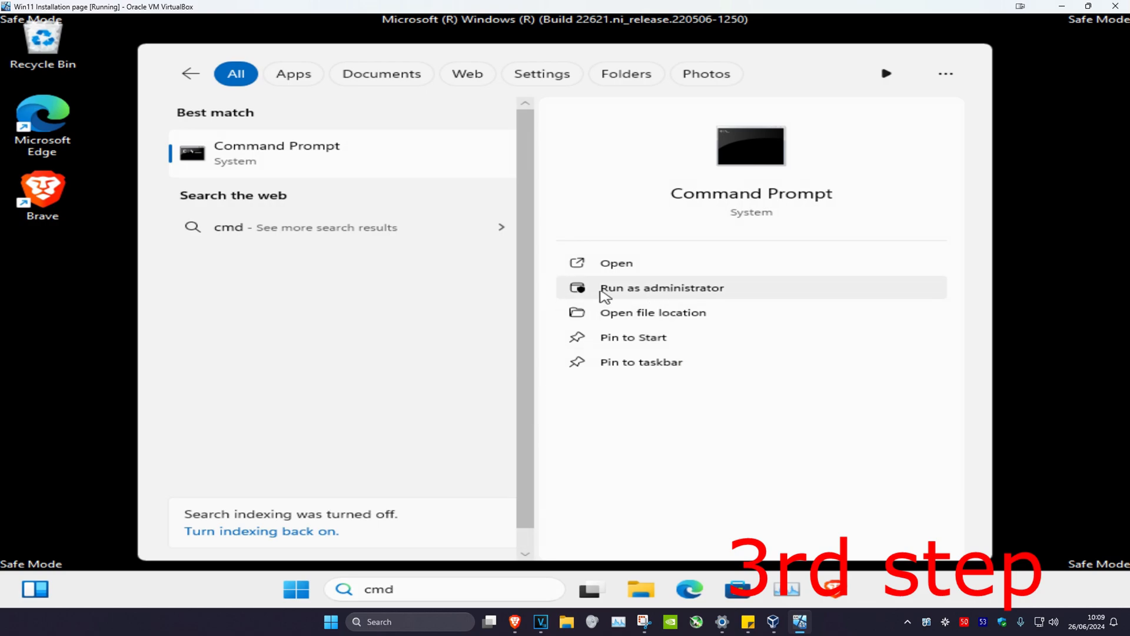
# Run Command Prompt as administrator and start sfc /scannow.
pyautogui.click(661, 286)
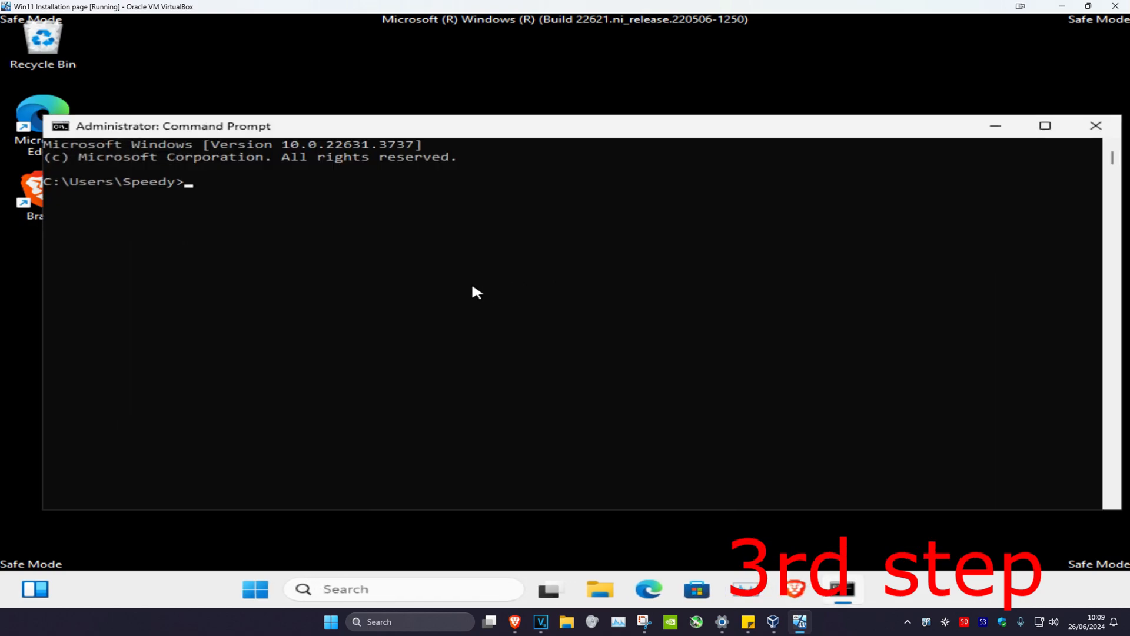
pyautogui.write('sfc /')
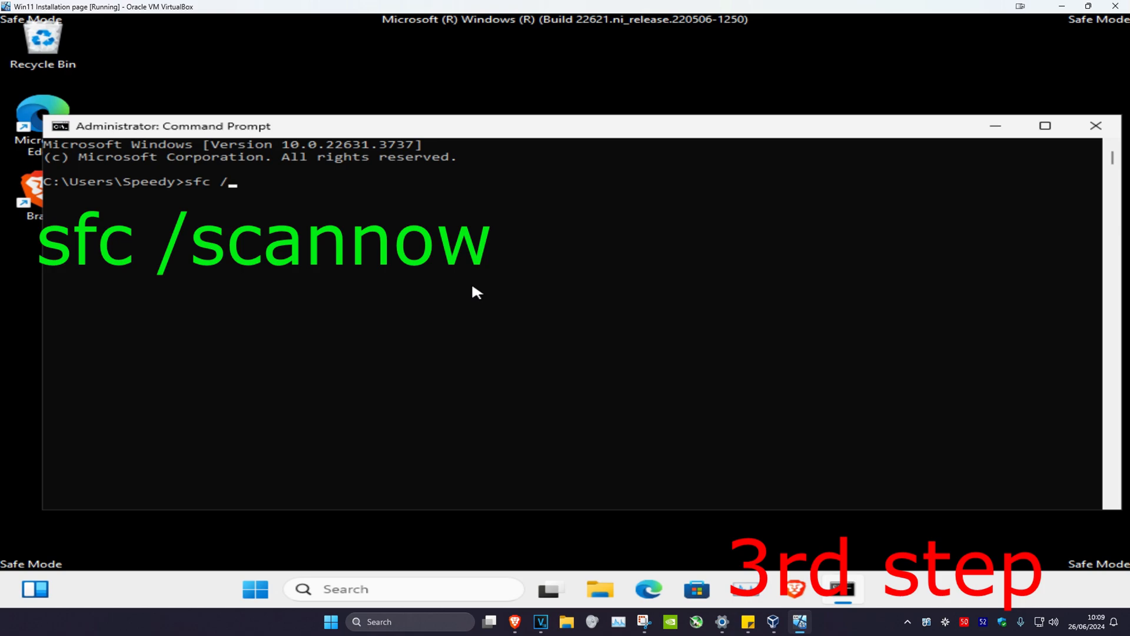
pyautogui.write('scannow')
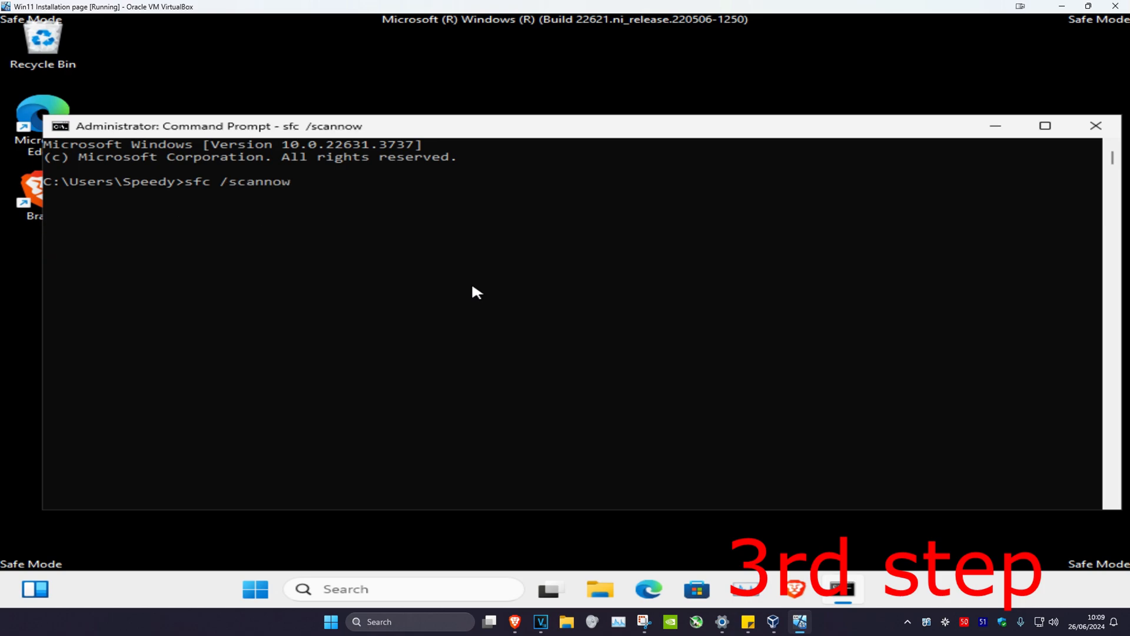